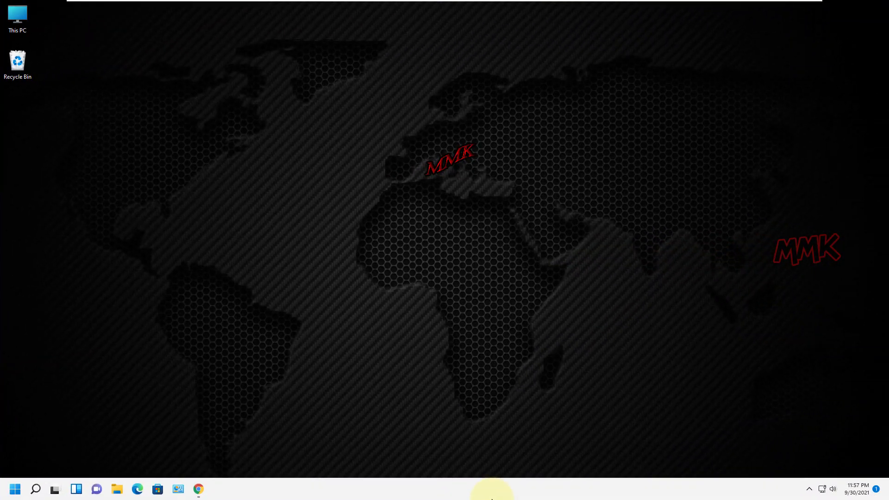
# - Run a Fast.com speed test (61 Mbps down, 49 Mbps up) and view its detailed results
pyautogui.click(198, 489)
pyautogui.write('fast.com')
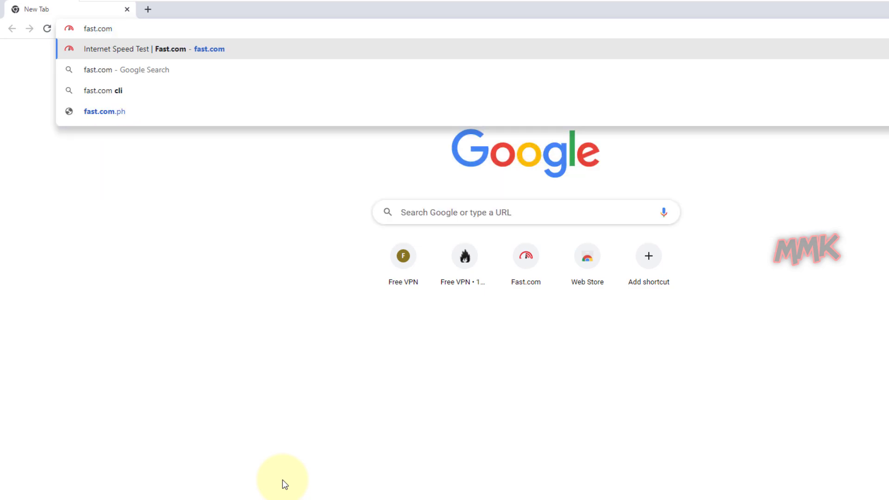
pyautogui.click(153, 49)
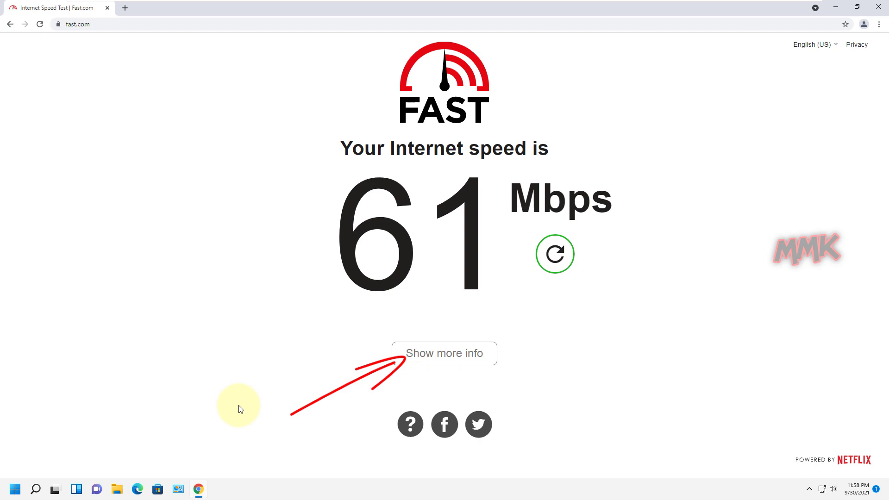
pyautogui.click(444, 353)
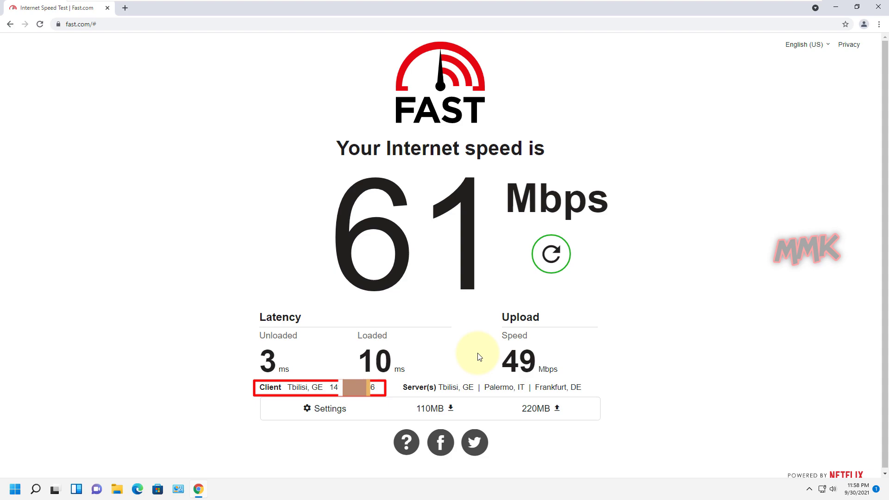
pyautogui.doubleClick(304, 388)
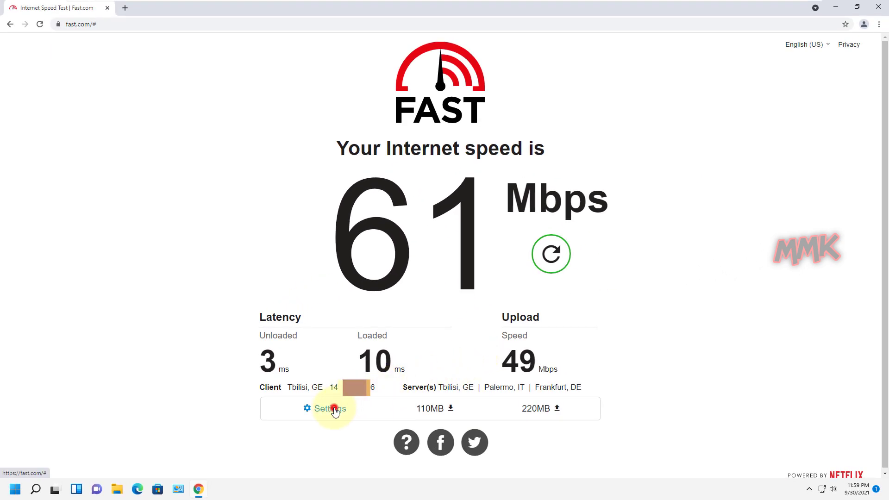
pyautogui.click(328, 409)
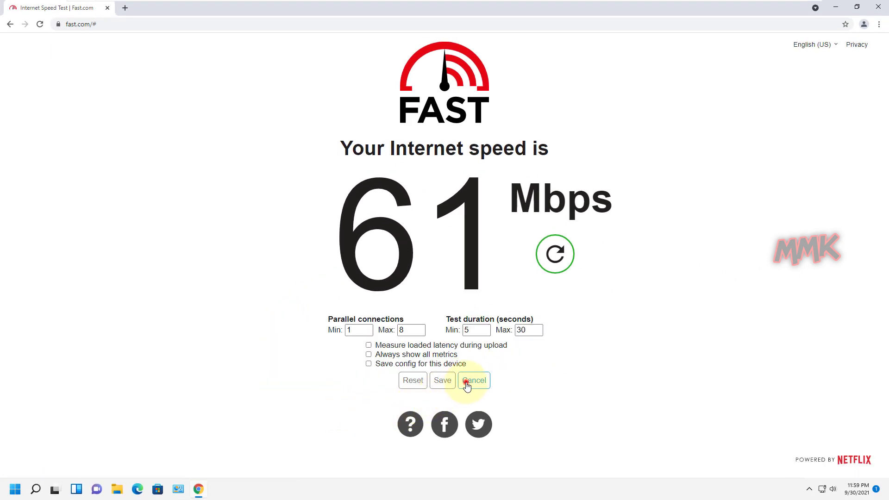
pyautogui.click(474, 380)
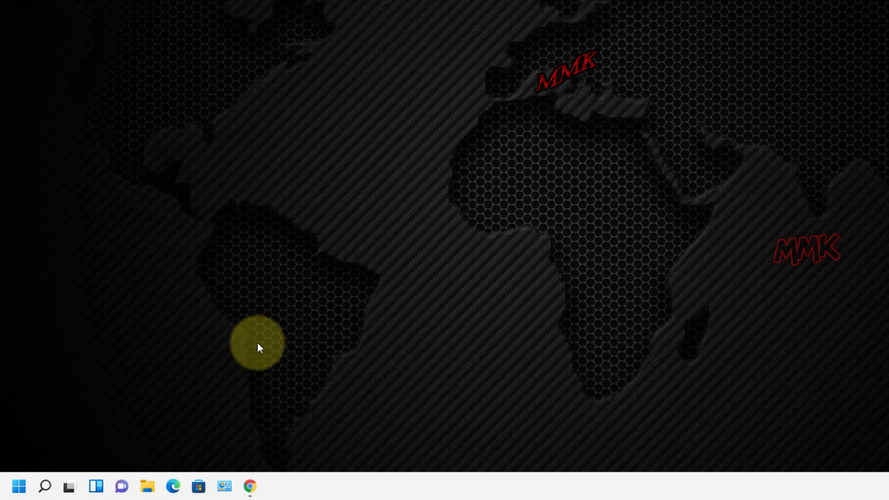
# - Open Windows Settings and go to Network & internet > VPN
pyautogui.click(45, 487)
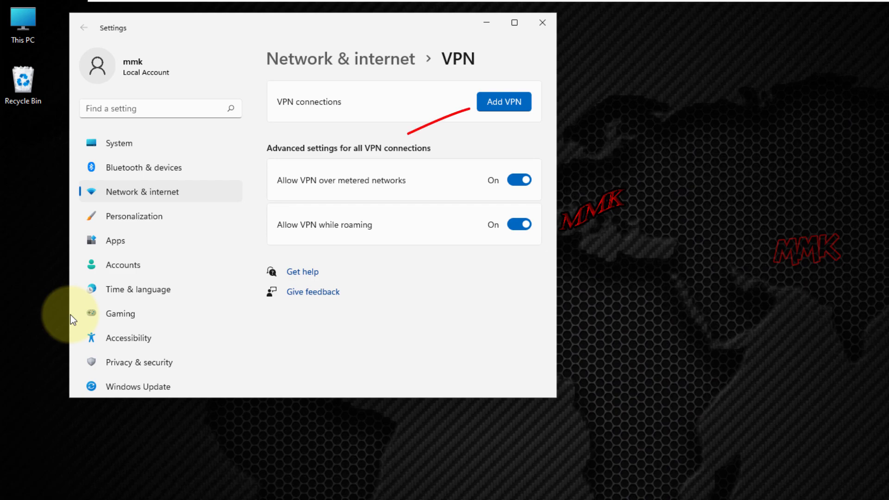
pyautogui.moveTo(419, 123)
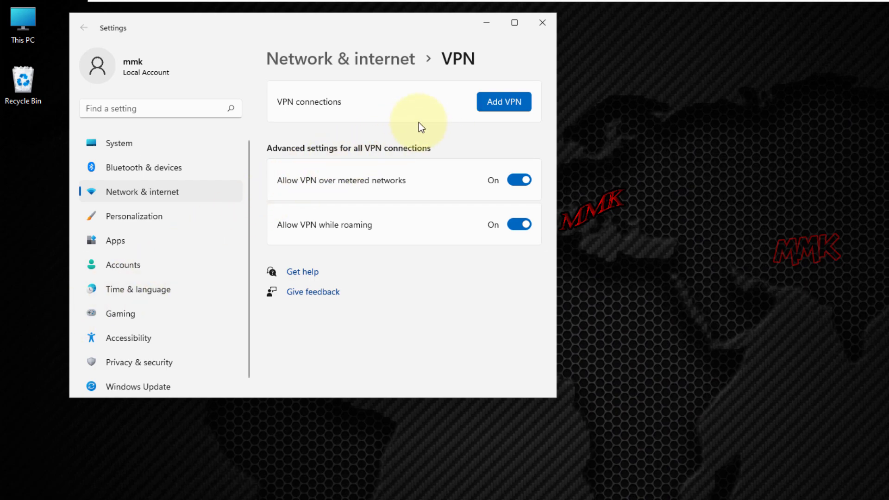
pyautogui.click(503, 101)
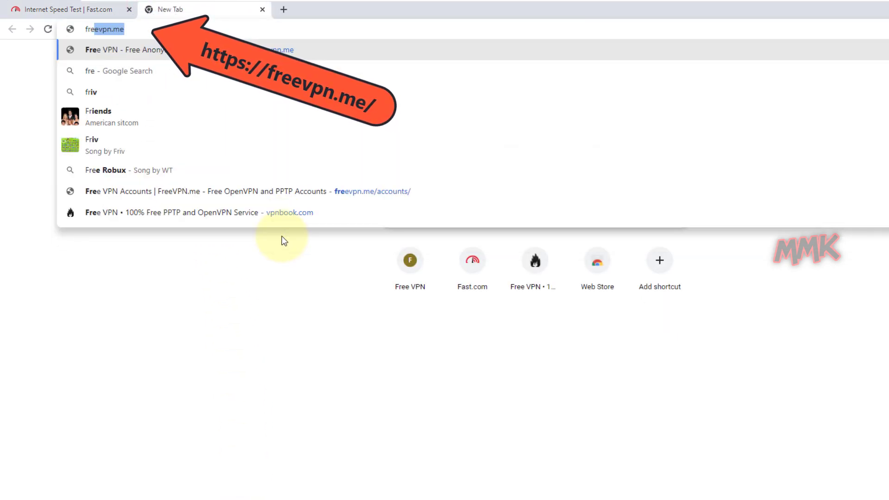
# - Go to freevpn.me and view its Accounts page with the Server 1 PPTP credentials
pyautogui.write('freevpn.me')
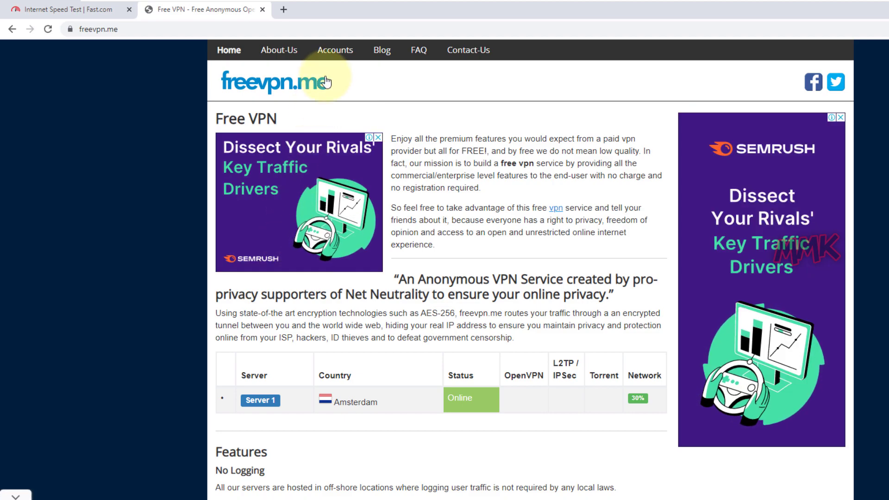
pyautogui.click(335, 50)
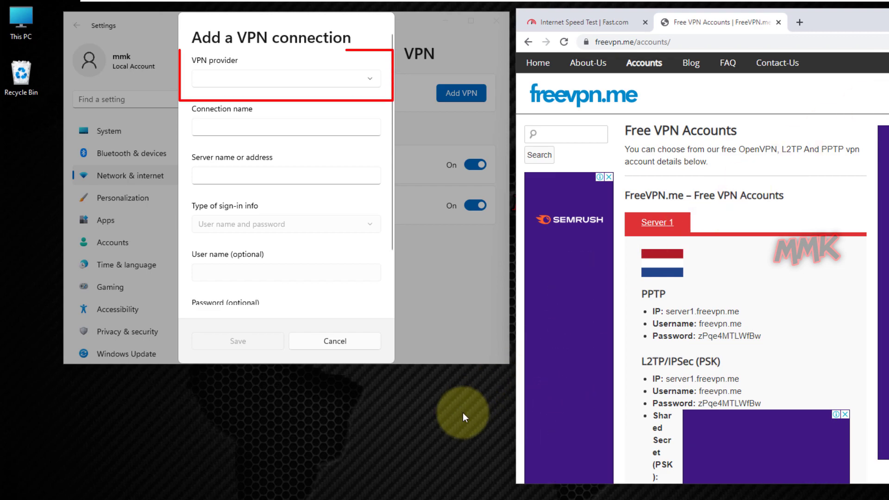
pyautogui.moveTo(422, 232)
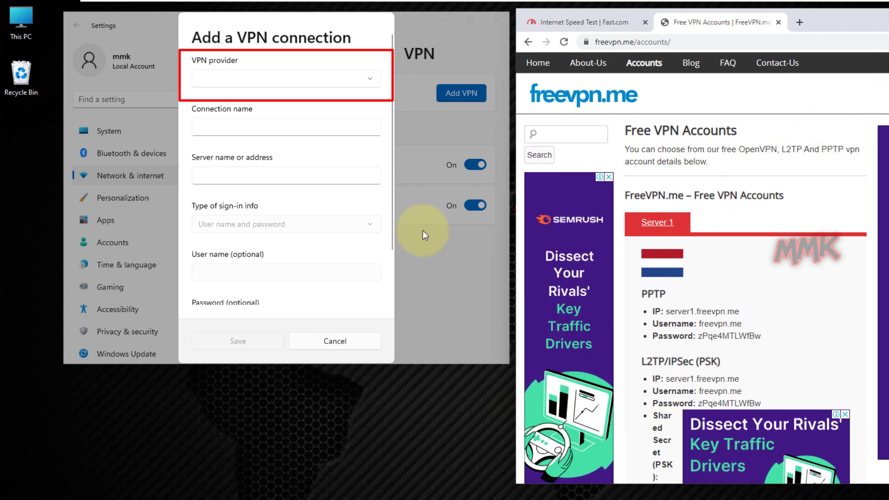
# - Set up the VPN: Windows (built-in), name mmk-free-vpn, server server1.freevpn.me, PPTP, username-password sign-in
pyautogui.click(369, 79)
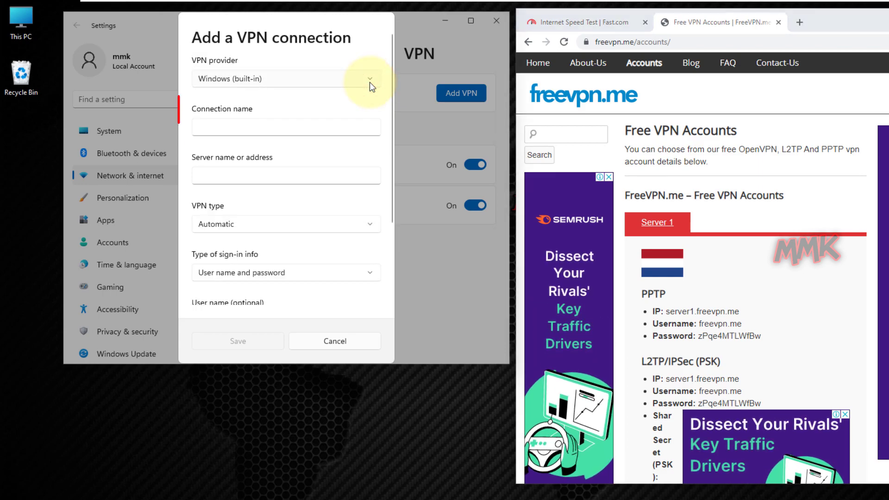
pyautogui.click(285, 127)
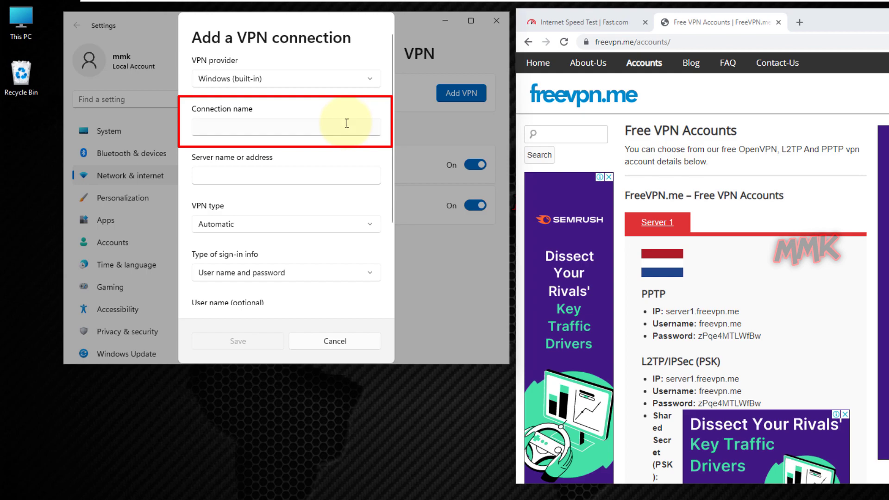
pyautogui.write('mm')
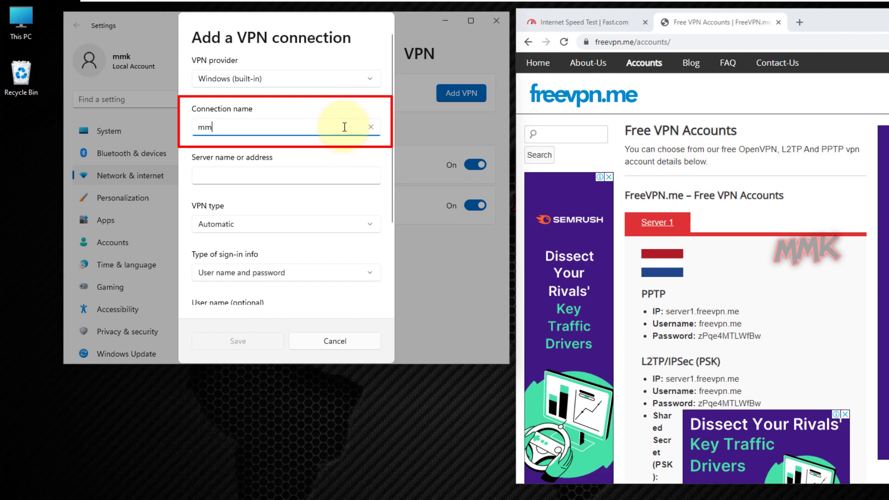
pyautogui.write('k-free-vpn')
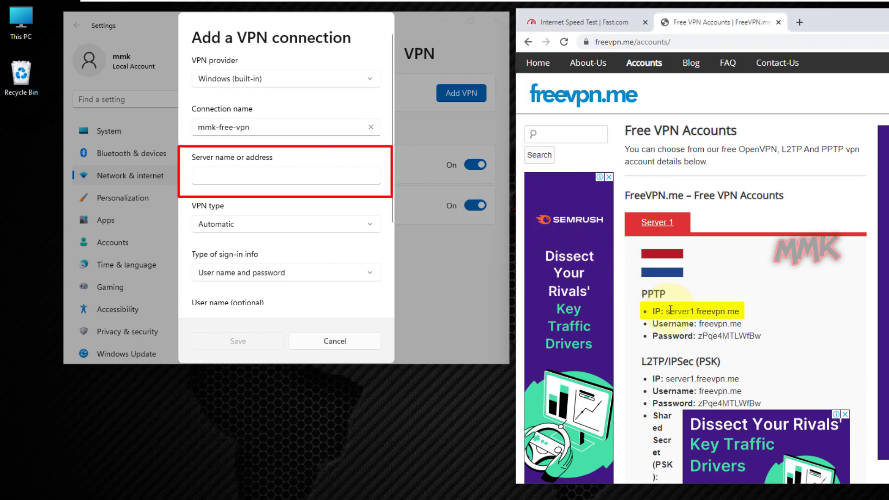
pyautogui.doubleClick(703, 311)
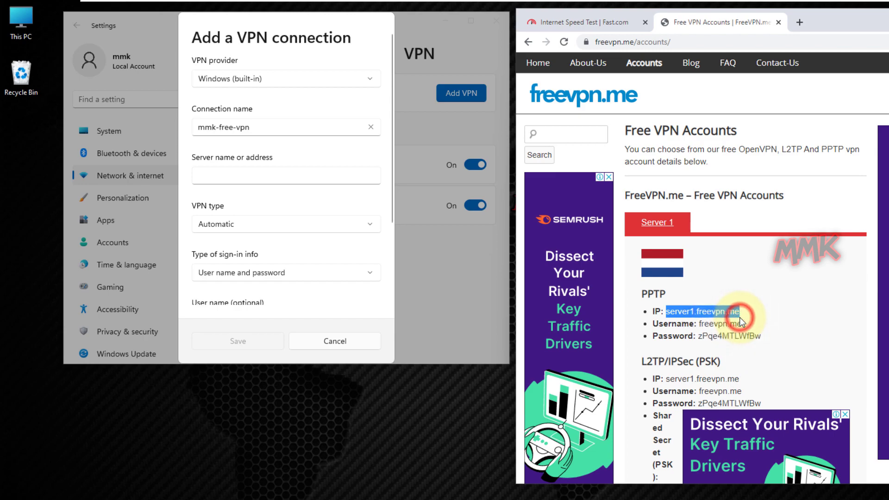
pyautogui.click(285, 175)
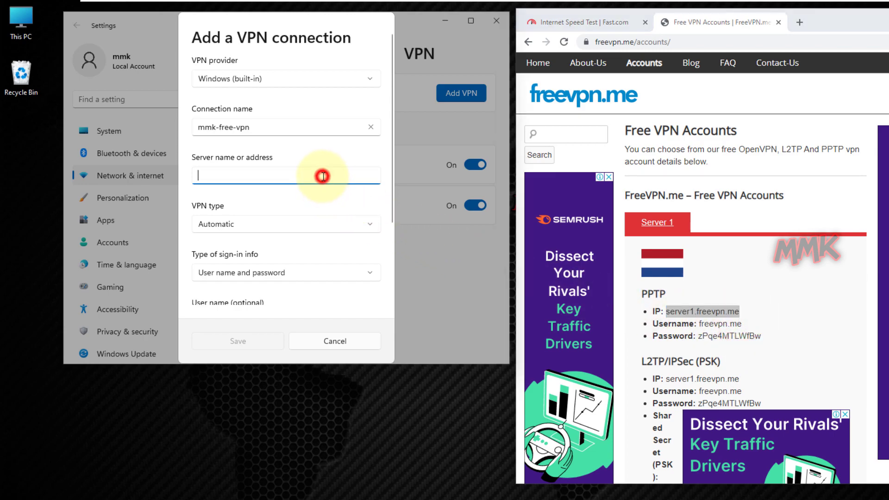
pyautogui.write('server1.freevpn.me')
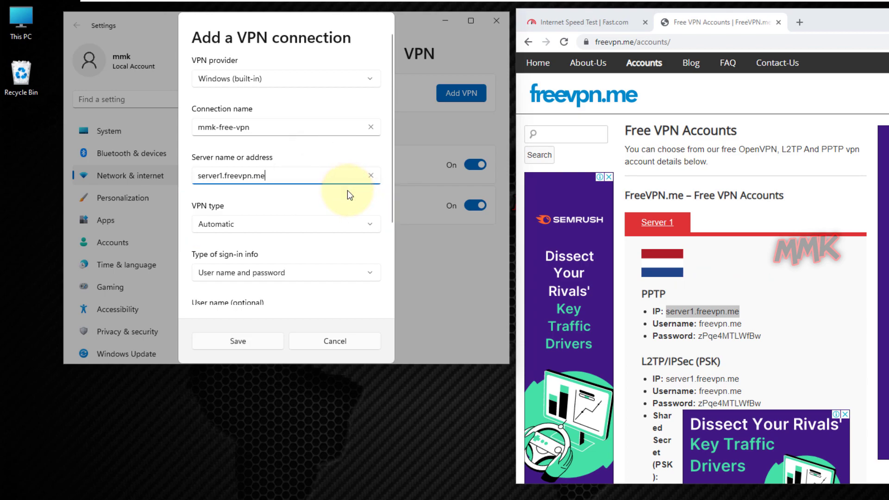
pyautogui.click(285, 224)
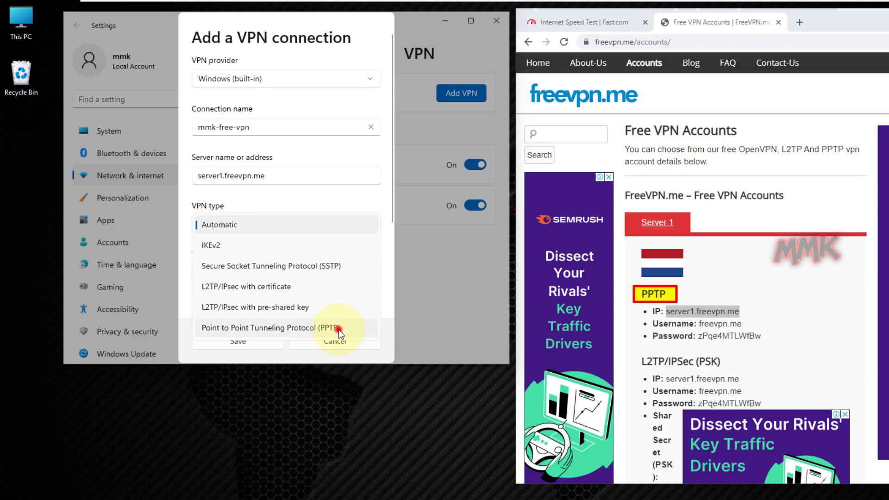
pyautogui.click(270, 328)
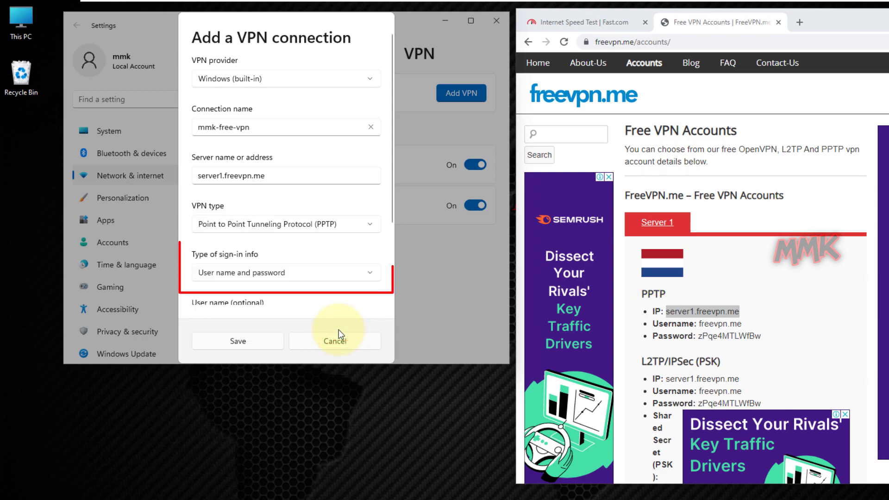
pyautogui.moveTo(361, 298)
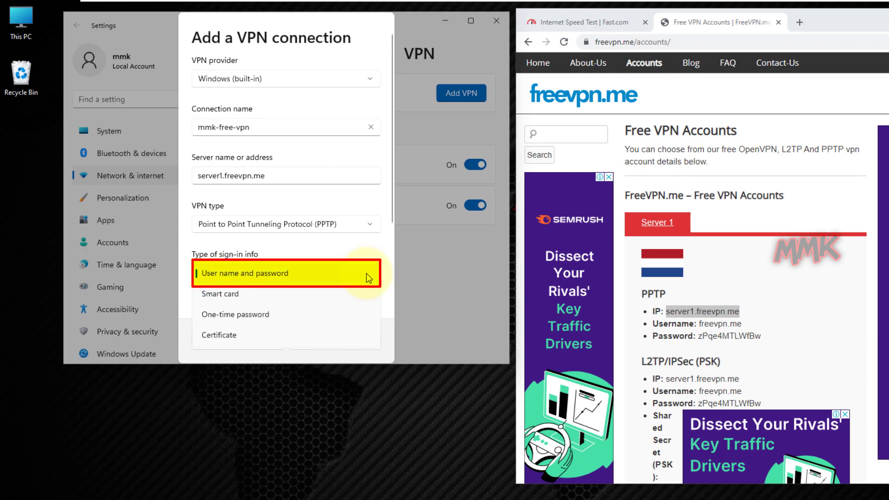
pyautogui.click(247, 272)
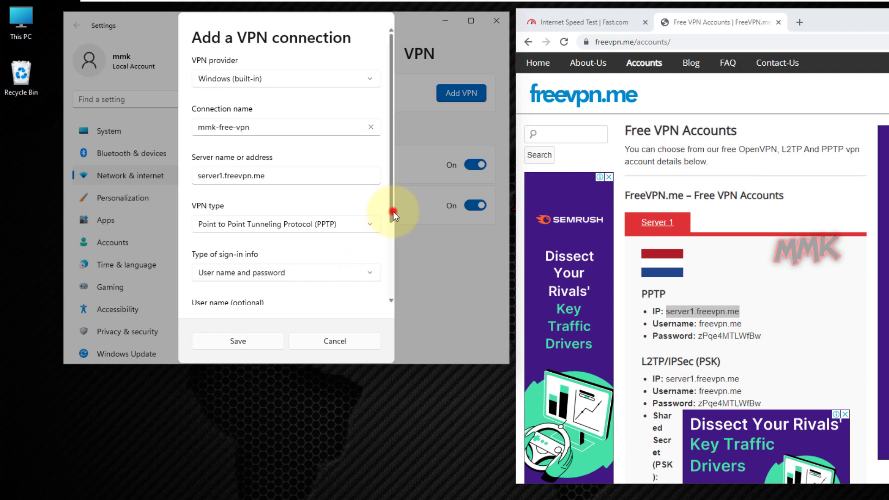
# - Paste the freevpn.me username and PPTP password into the connection, then save it
pyautogui.scroll(-3)
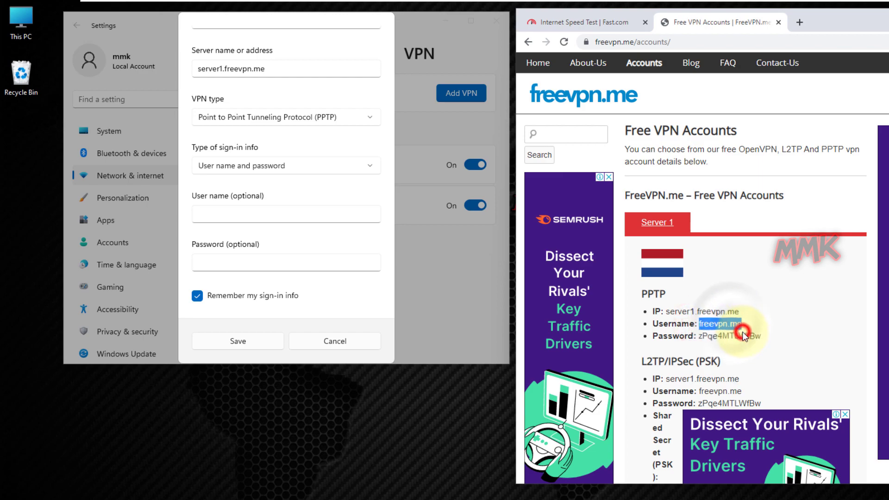
pyautogui.rightClick(286, 214)
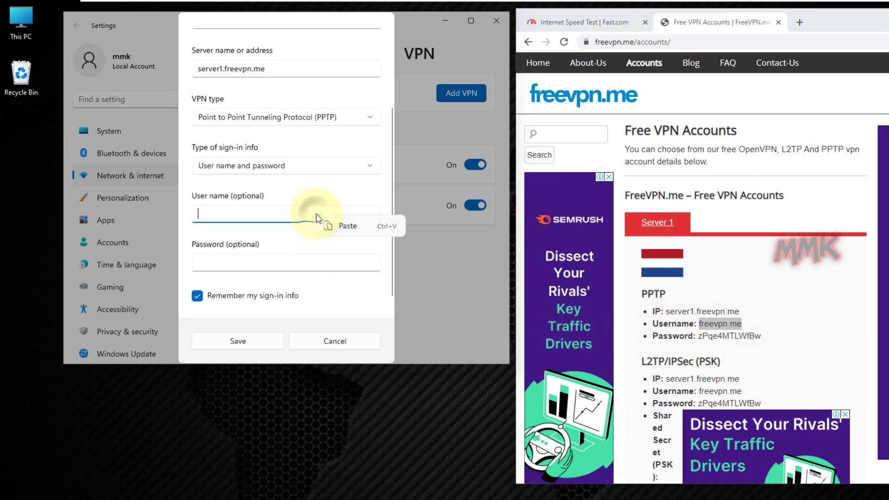
pyautogui.click(347, 226)
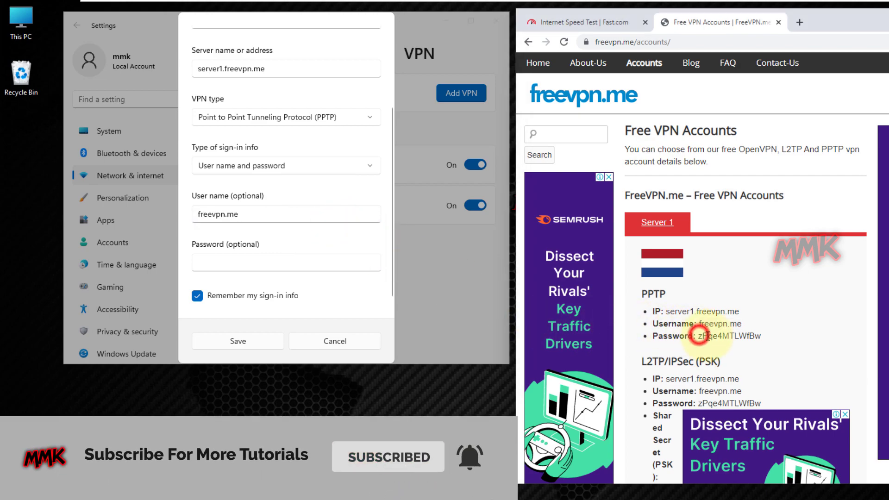
pyautogui.rightClick(726, 336)
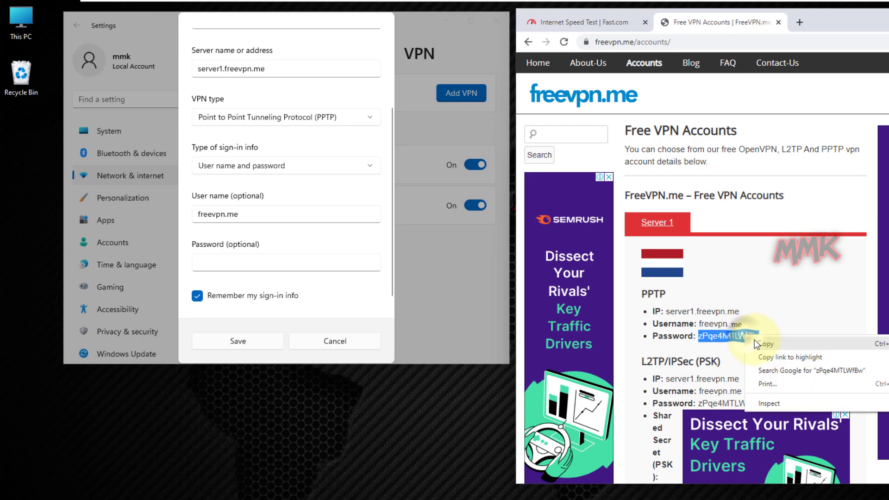
pyautogui.rightClick(286, 262)
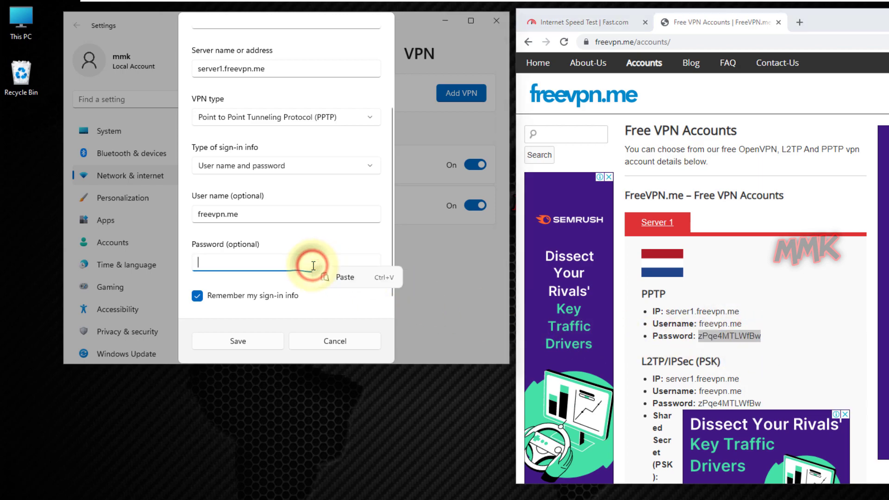
pyautogui.click(344, 278)
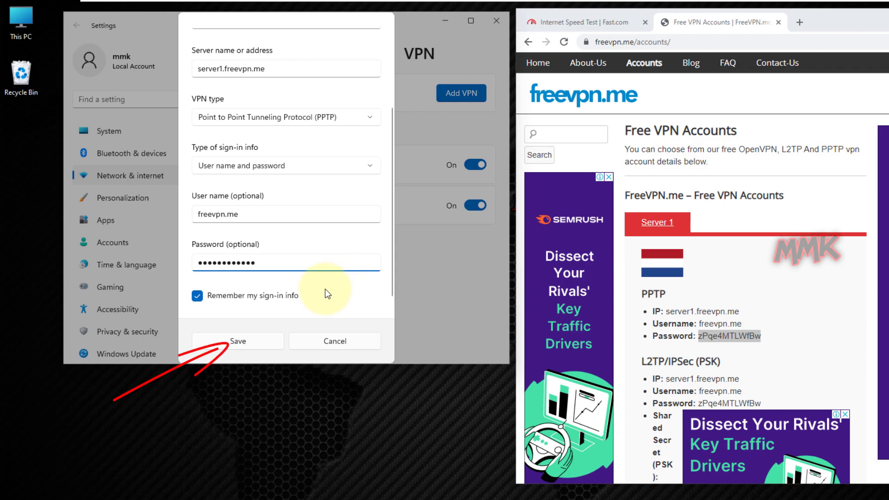
pyautogui.click(238, 341)
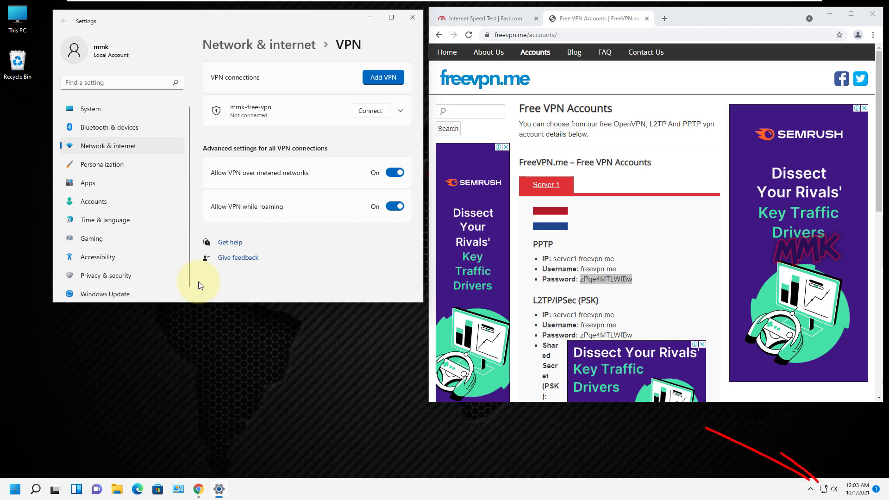
pyautogui.moveTo(778, 442)
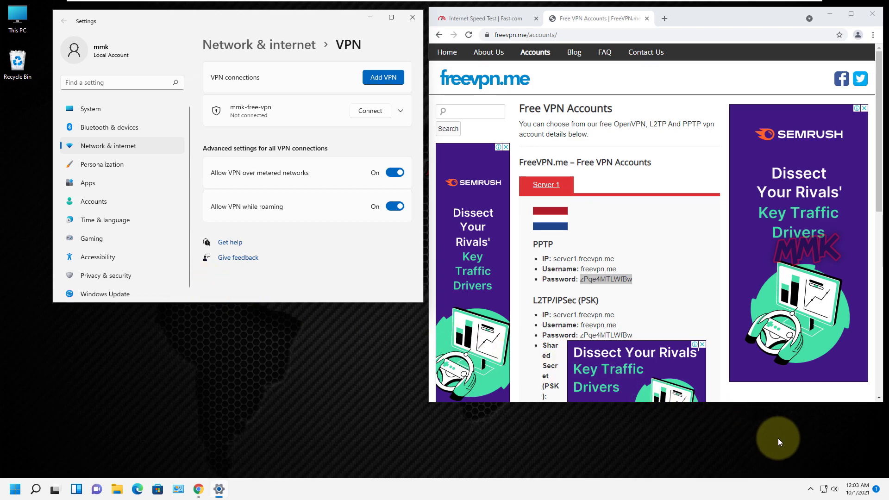
pyautogui.click(814, 488)
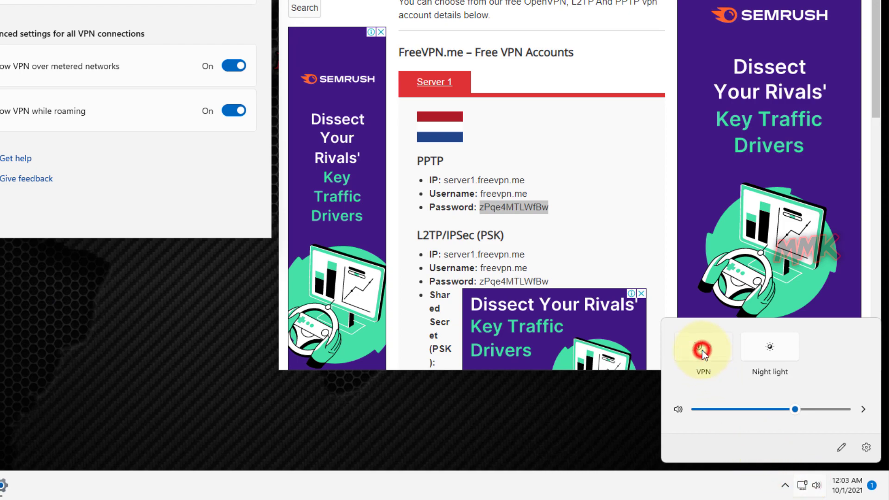
pyautogui.click(702, 351)
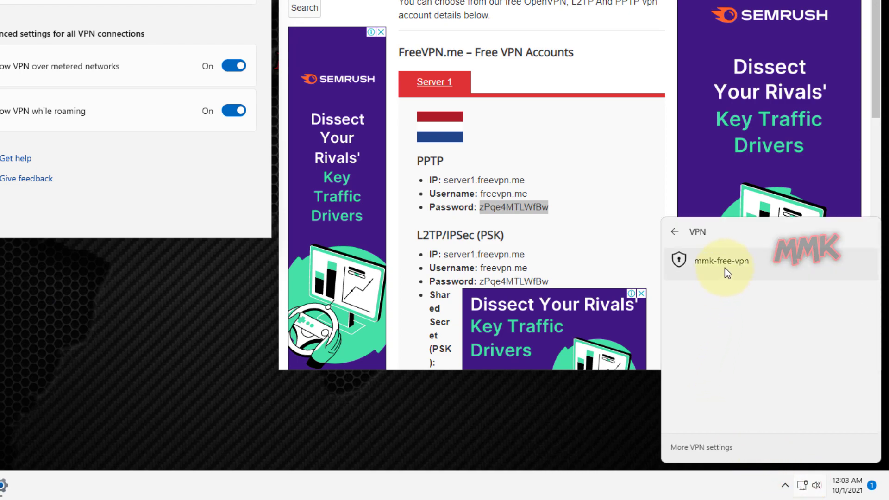
pyautogui.click(722, 261)
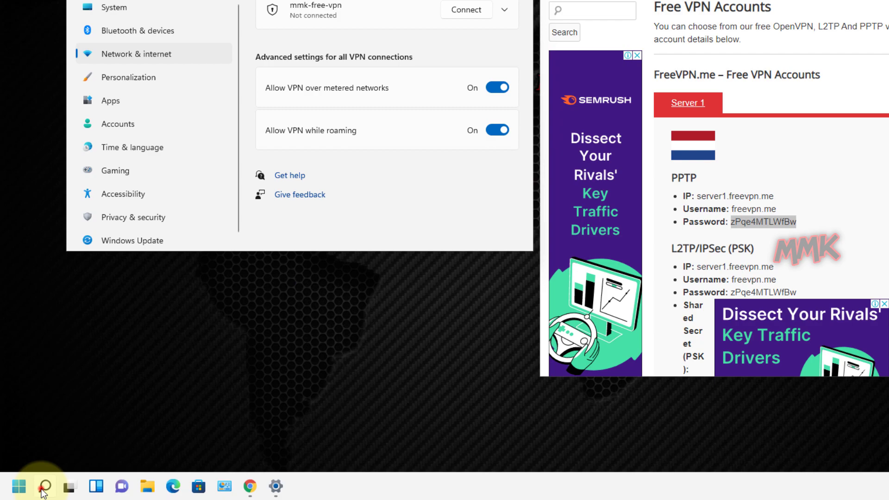
# - Search 'network', open Network Connections, and create a shortcut for mmk-free-vpn
pyautogui.click(44, 487)
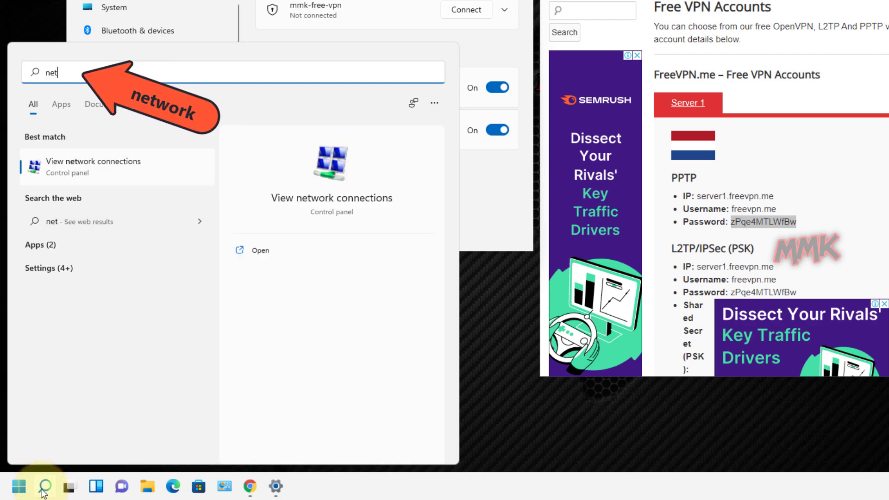
pyautogui.write('work')
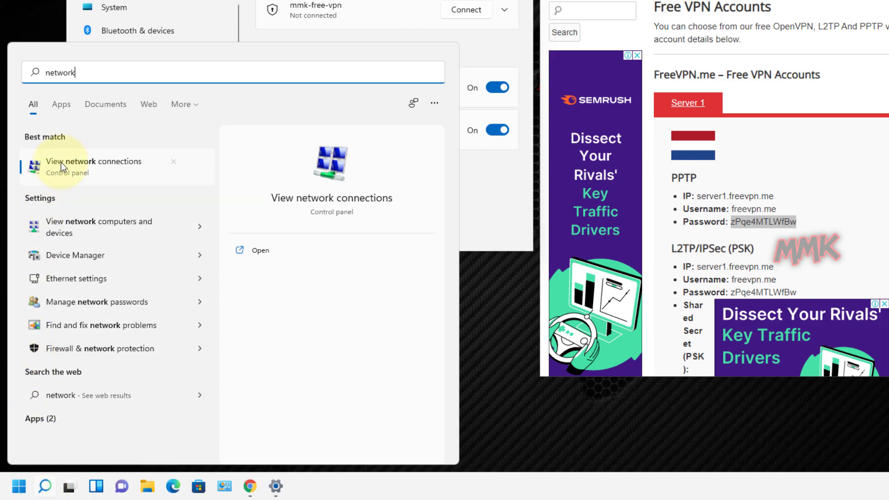
pyautogui.click(94, 166)
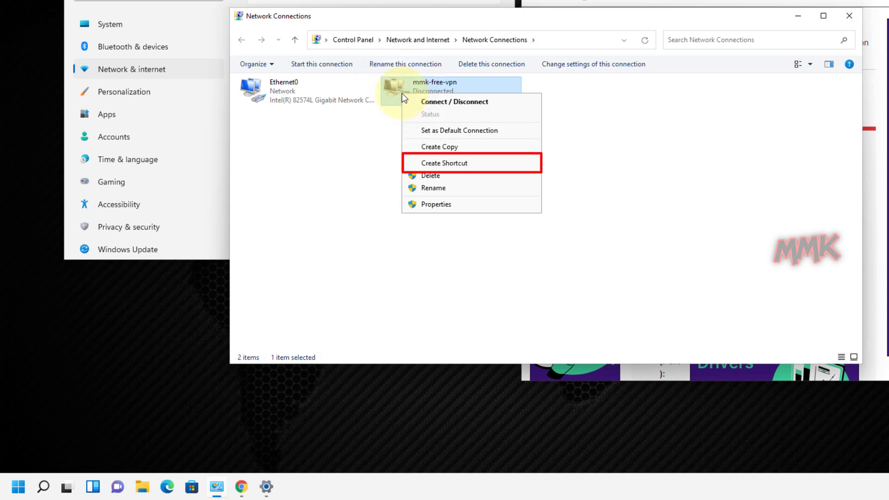
pyautogui.click(445, 162)
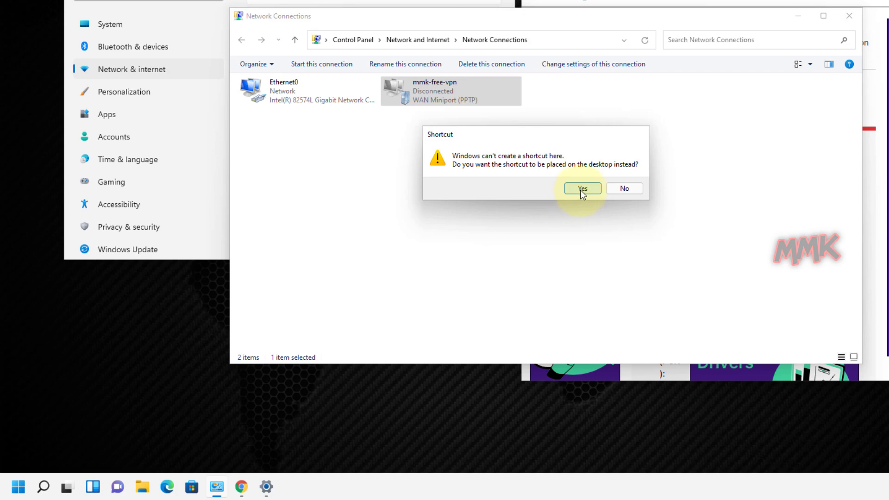
# - Confirm placing the mmk-free-vpn shortcut on the desktop
pyautogui.click(582, 189)
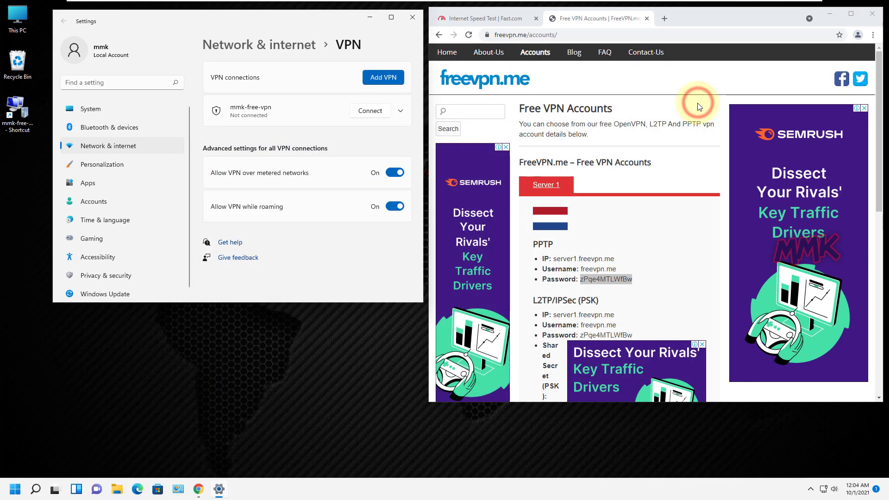
pyautogui.moveTo(18, 113)
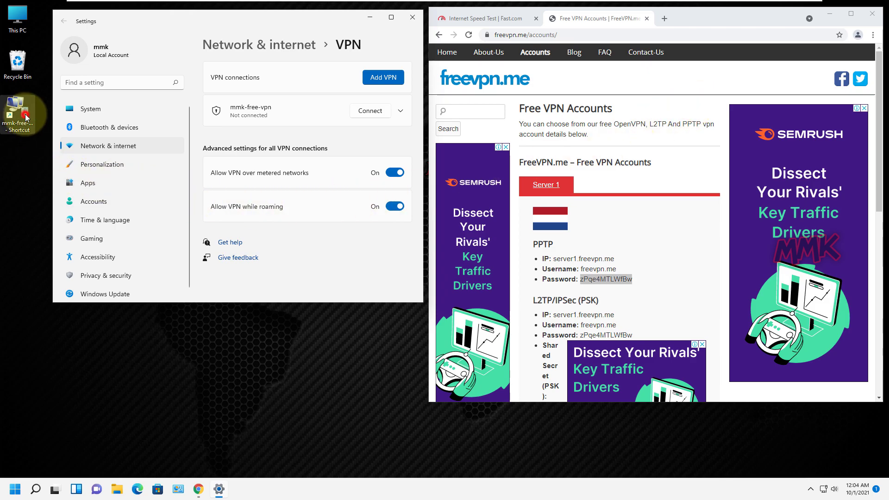
# - Connect to mmk-free-vpn from the VPN tile in Quick Settings
pyautogui.click(835, 489)
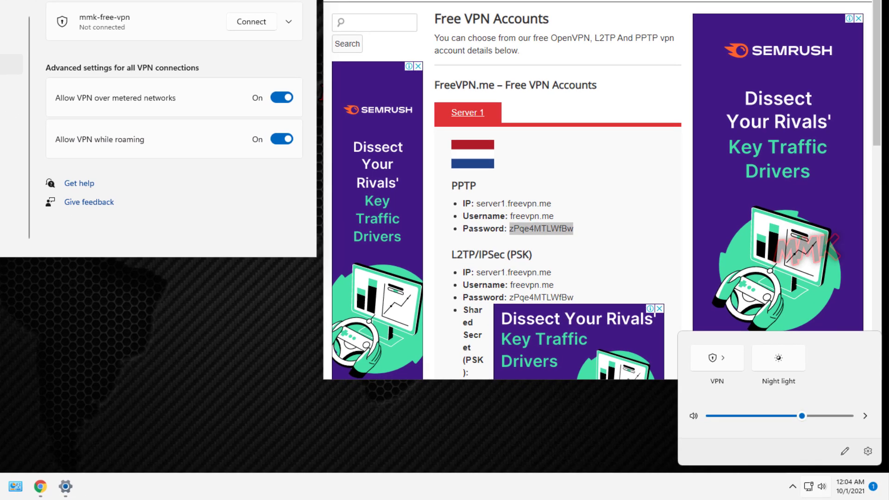
pyautogui.click(716, 358)
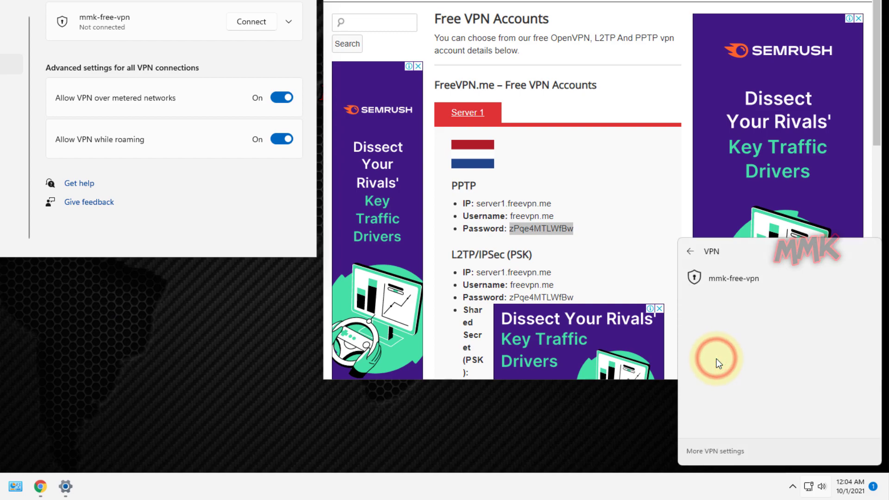
pyautogui.click(736, 279)
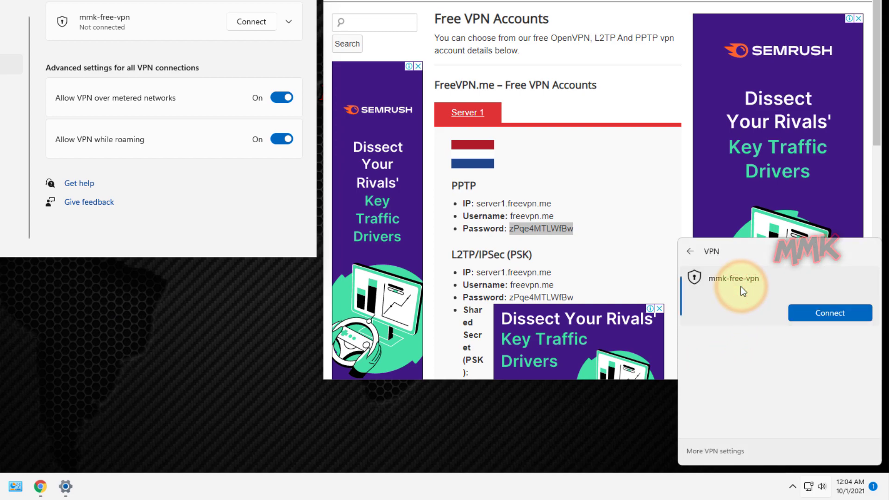
pyautogui.click(829, 313)
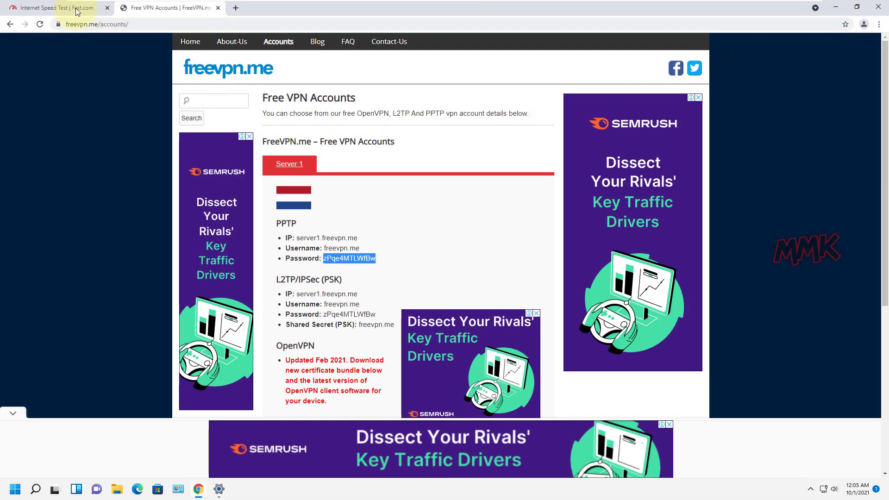
# - Rerun the Fast.com test over the VPN, getting 27 Mbps down, 56 Mbps up from Paris
pyautogui.click(51, 7)
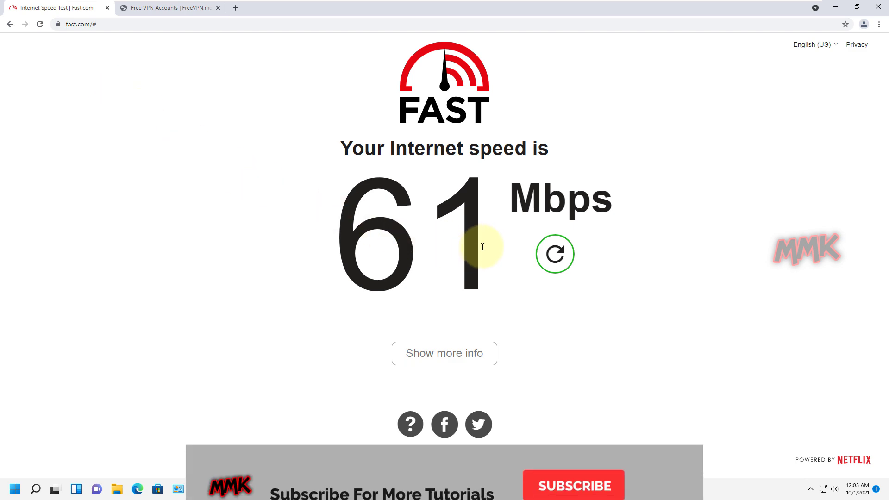
pyautogui.click(555, 254)
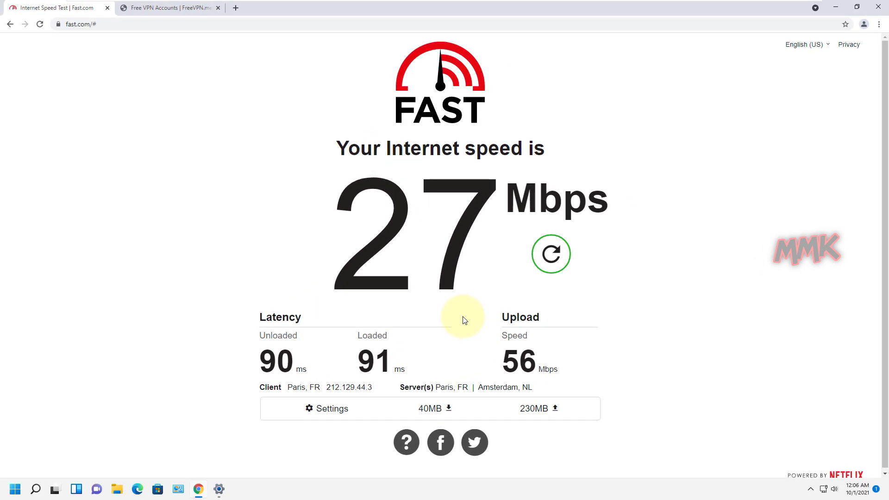
pyautogui.moveTo(235, 8)
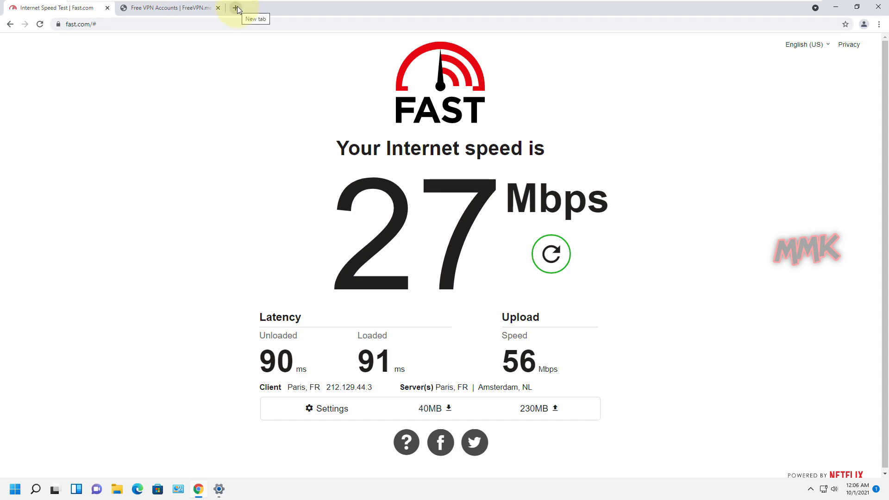
# - Go to vpnbook.com in a new tab and view its Free VPN accounts page
pyautogui.click(236, 7)
pyautogui.write('vpnbook.com')
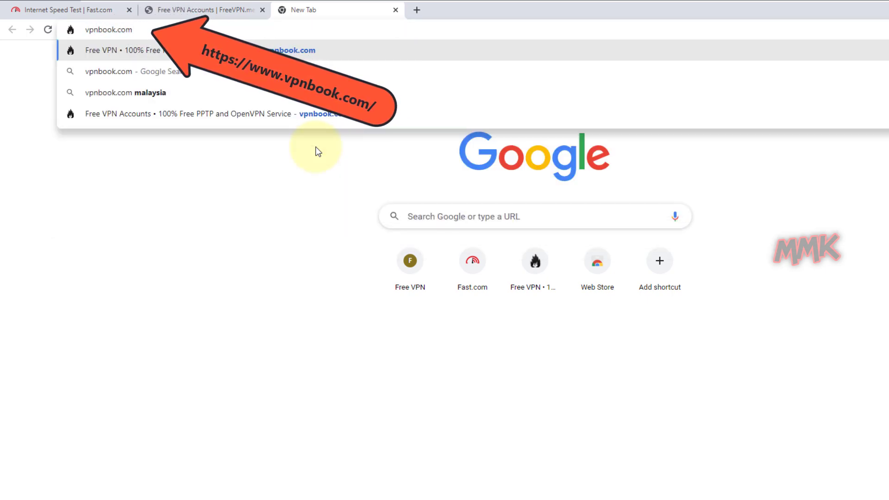
pyautogui.click(125, 50)
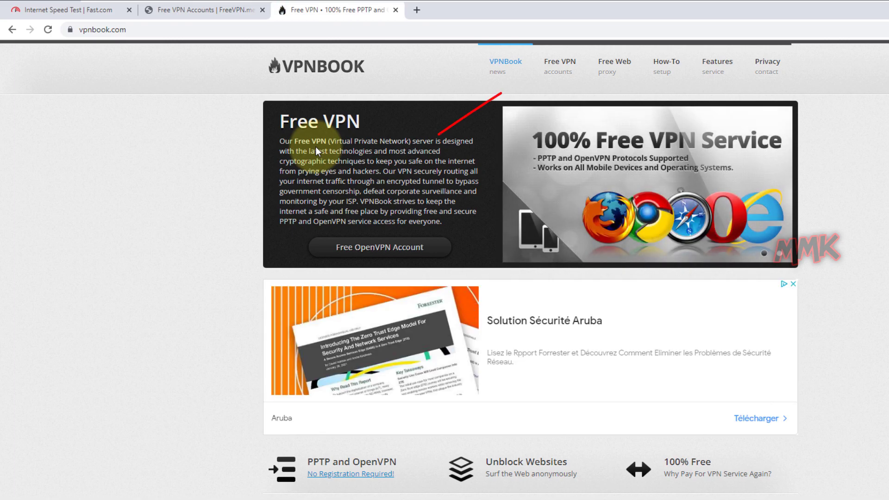
pyautogui.moveTo(559, 64)
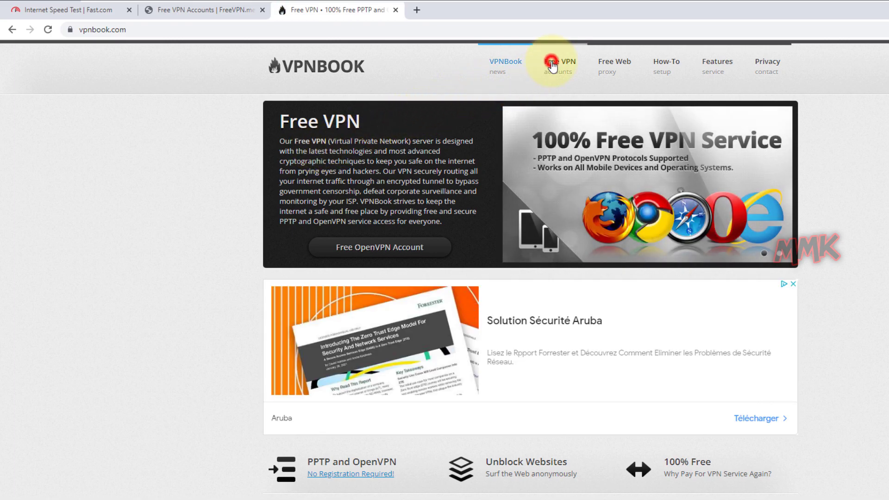
pyautogui.click(559, 64)
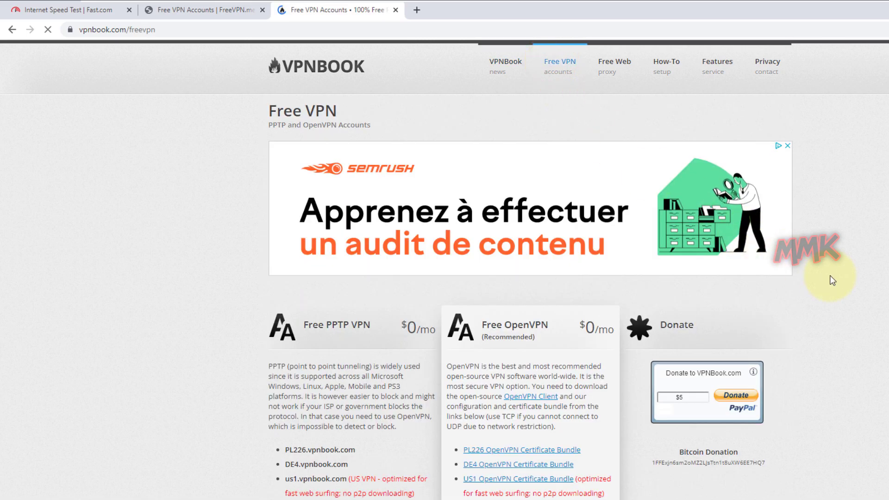
pyautogui.scroll(-3)
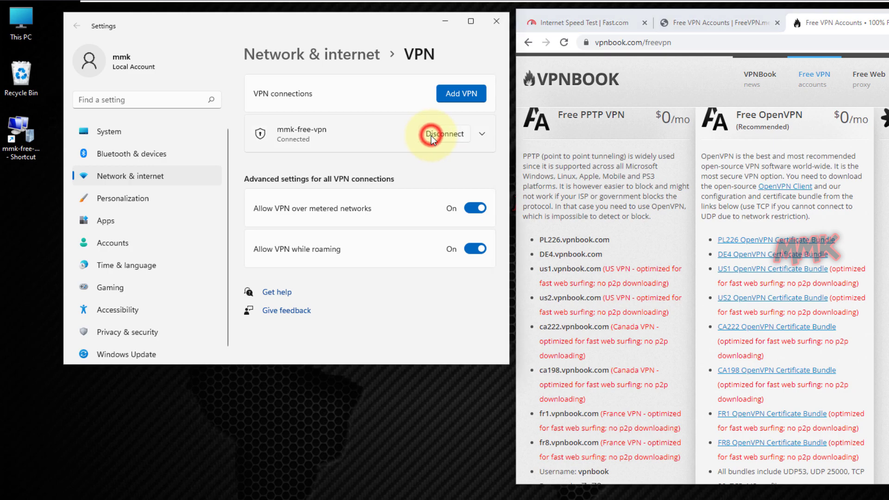
# - Disconnect mmk-free-vpn and open its Edit form showing the server1.freevpn.me PPTP details
pyautogui.click(445, 133)
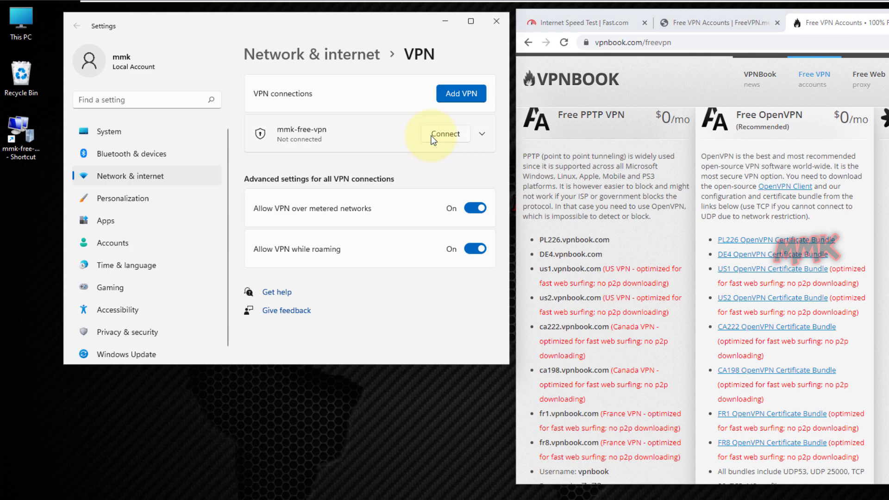
pyautogui.click(482, 134)
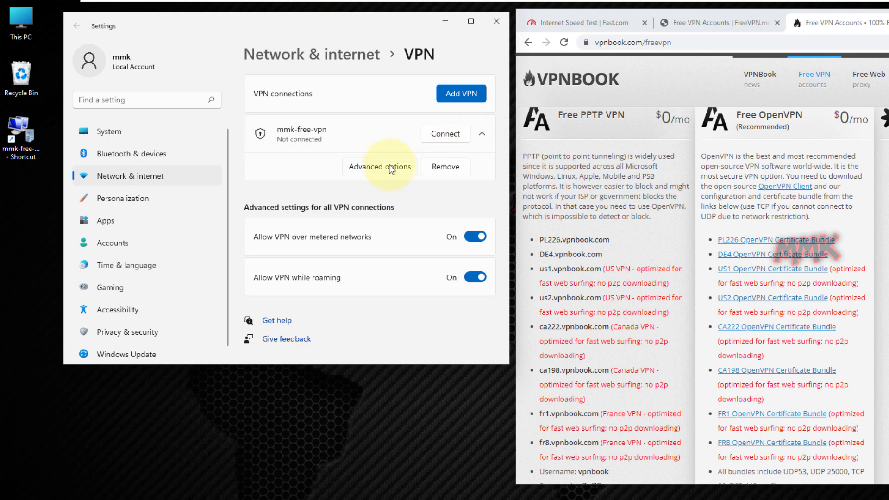
pyautogui.click(379, 166)
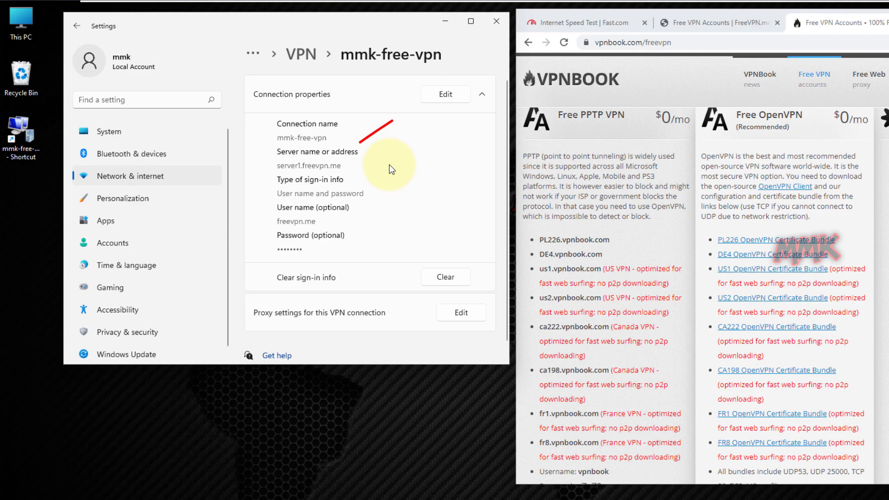
pyautogui.moveTo(426, 121)
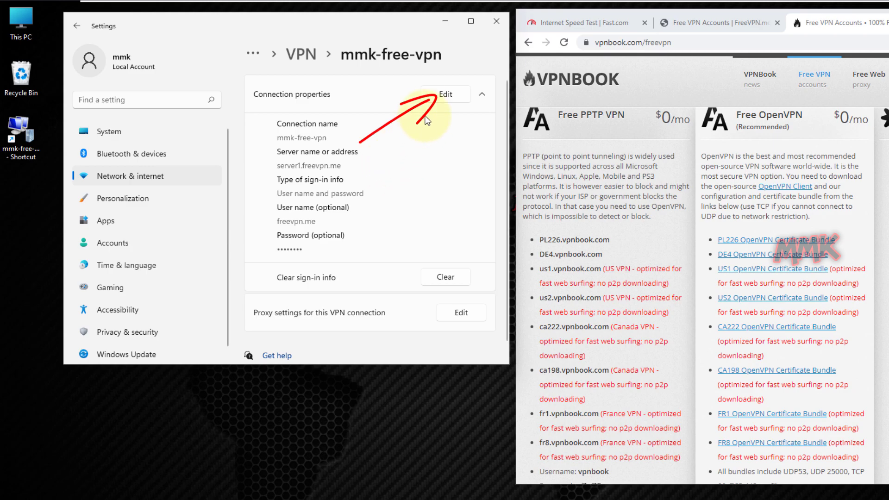
pyautogui.click(446, 94)
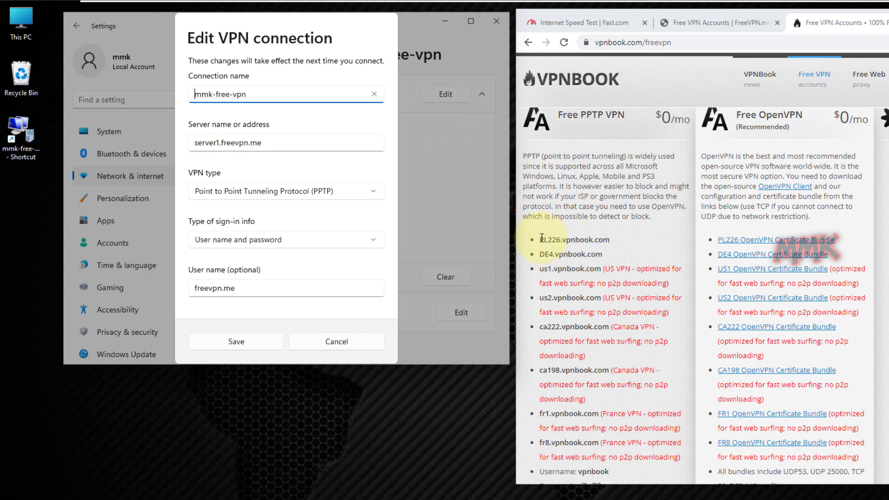
# - Change the server to PL226.vpnbook.com with user vpnbook and the VPNBook password, then save
pyautogui.doubleClick(574, 239)
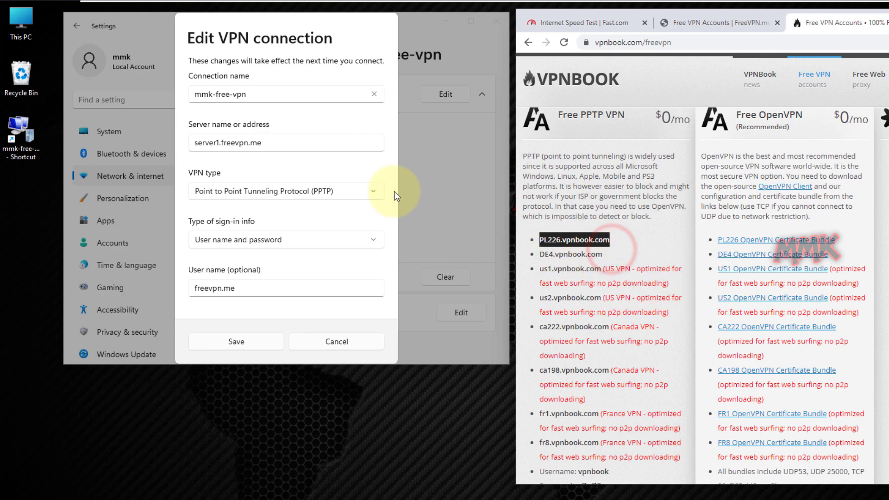
pyautogui.tripleClick(255, 143)
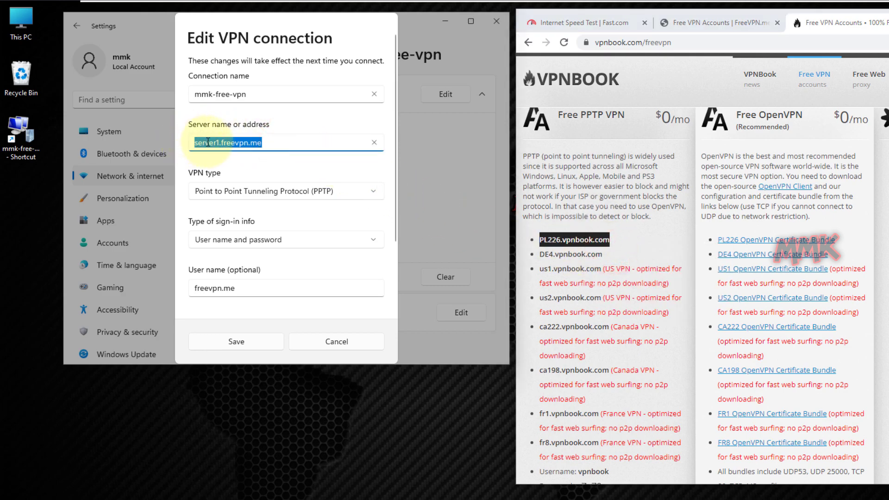
pyautogui.write('PL226.vpnbook.com')
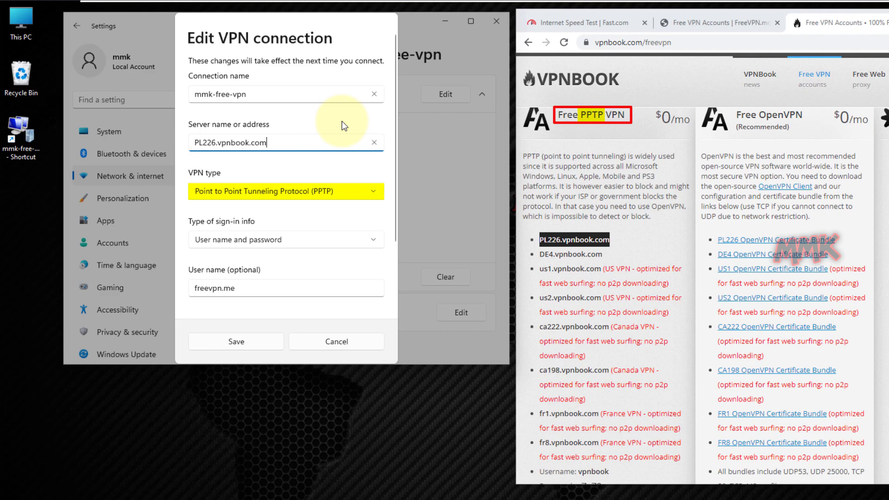
pyautogui.moveTo(592, 263)
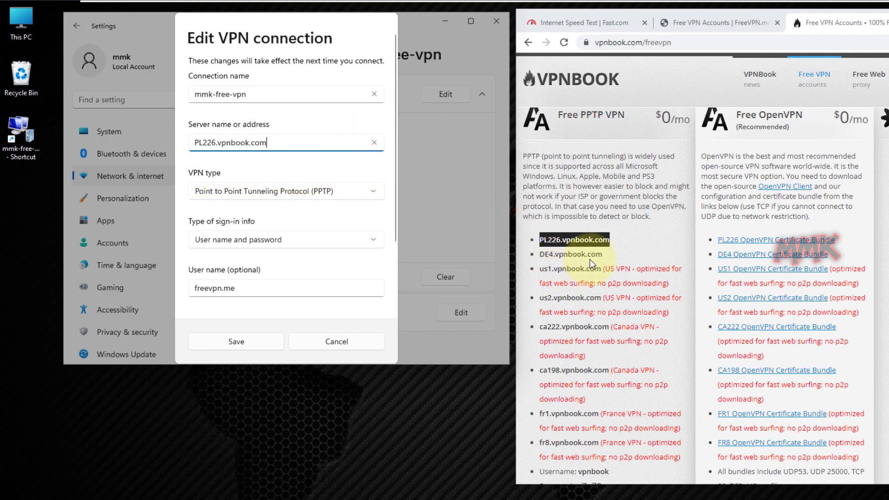
pyautogui.scroll(-3)
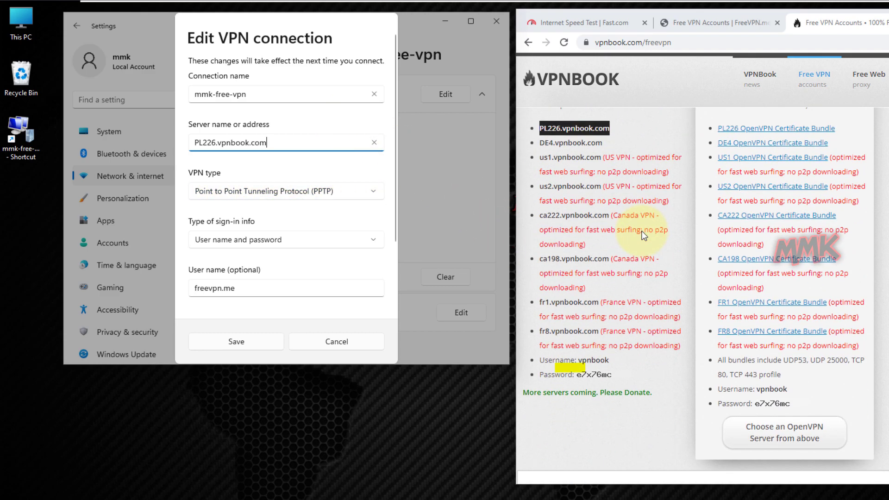
pyautogui.scroll(-3)
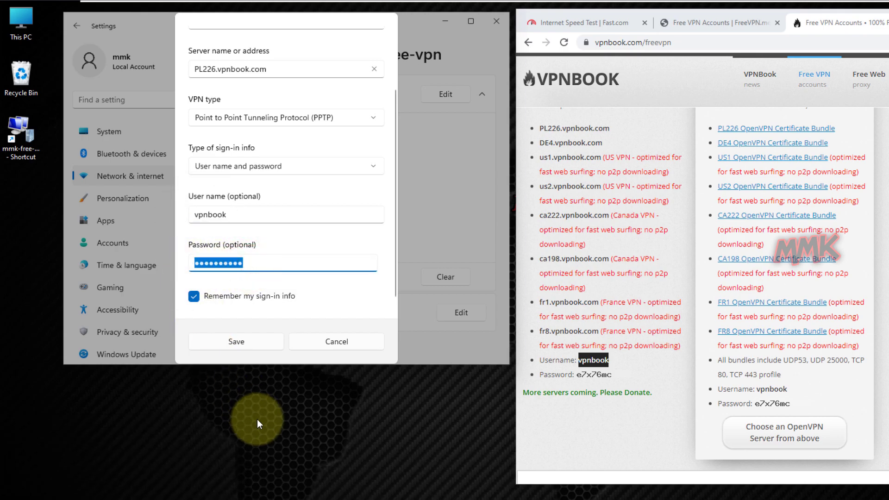
pyautogui.press('backspace')
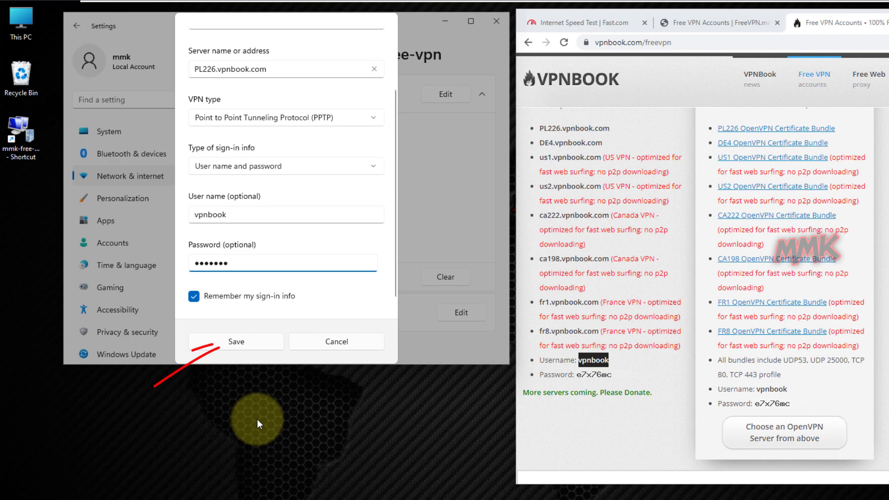
pyautogui.moveTo(236, 342)
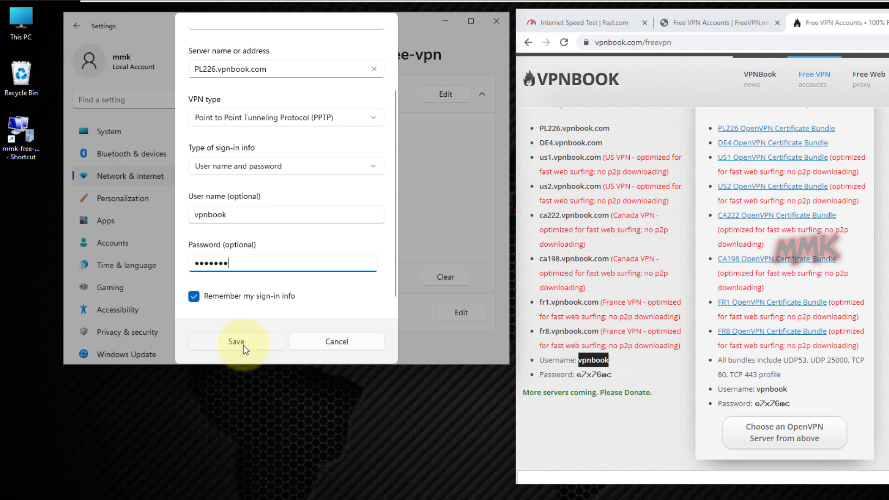
pyautogui.click(236, 342)
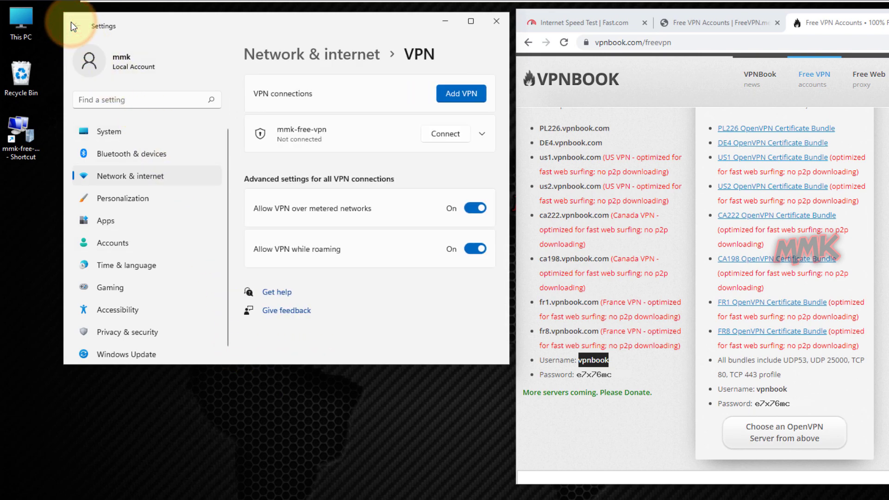
# - Rerun the fast.com speed test, now reporting 15 Mbps and 93 ms from Wroclaw, Poland
pyautogui.click(445, 133)
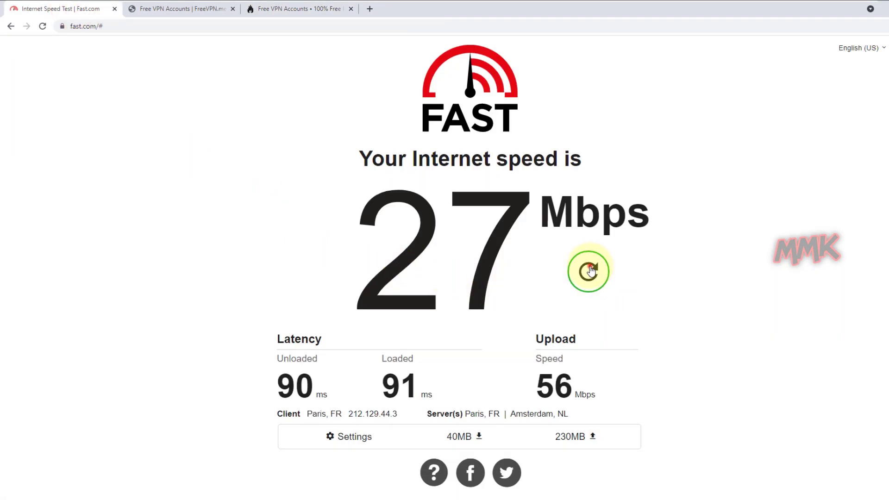
pyautogui.click(588, 271)
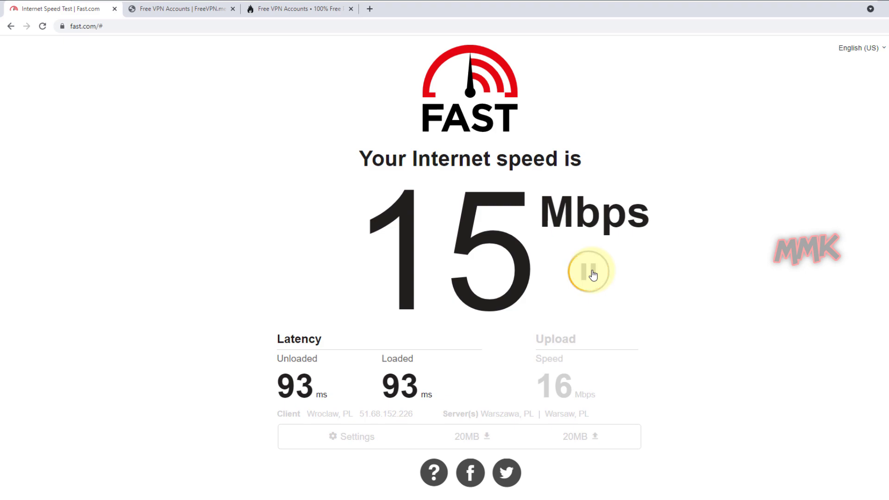
pyautogui.moveTo(849, 110)
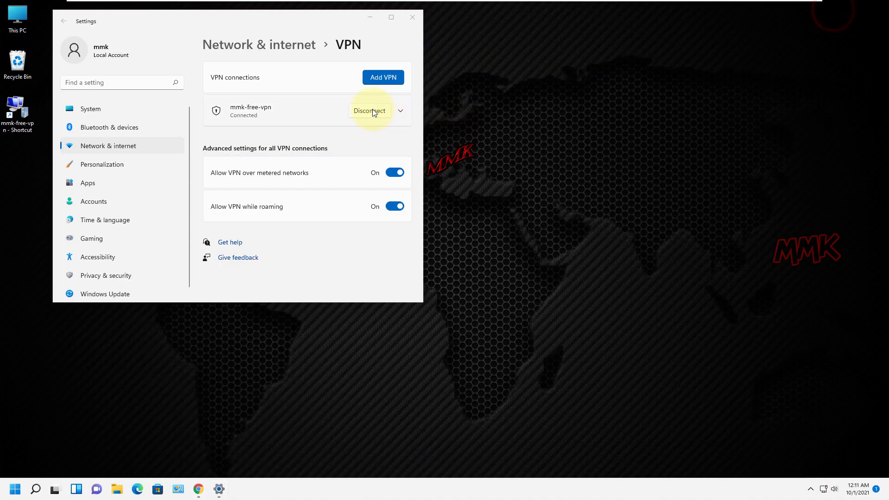
# - Disconnect and remove mmk-free-vpn, confirm the deletion, and close Settings
pyautogui.click(370, 111)
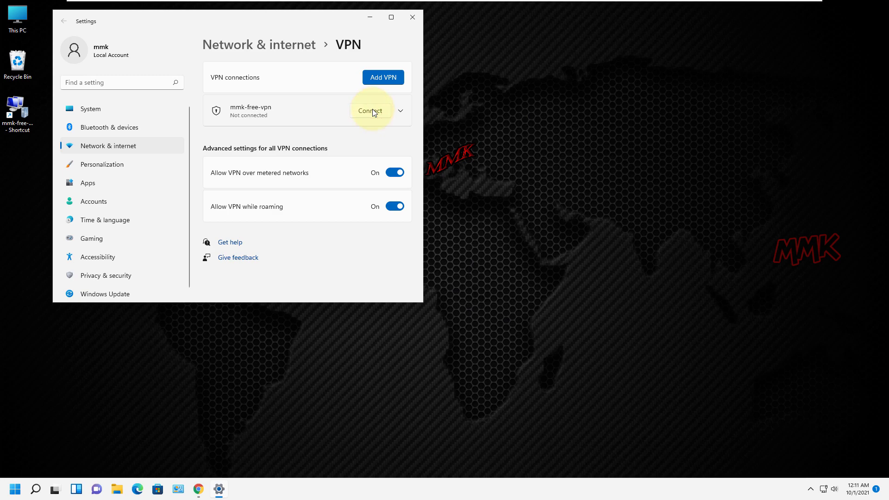
pyautogui.click(399, 110)
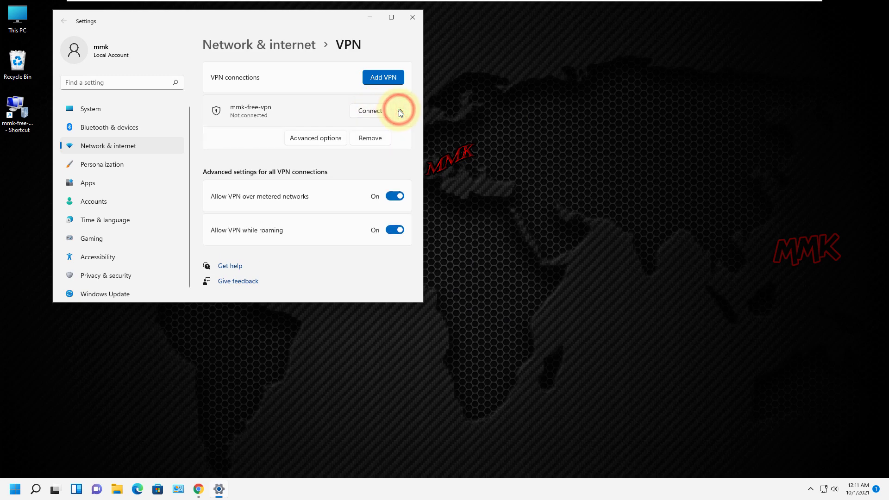
pyautogui.moveTo(400, 114)
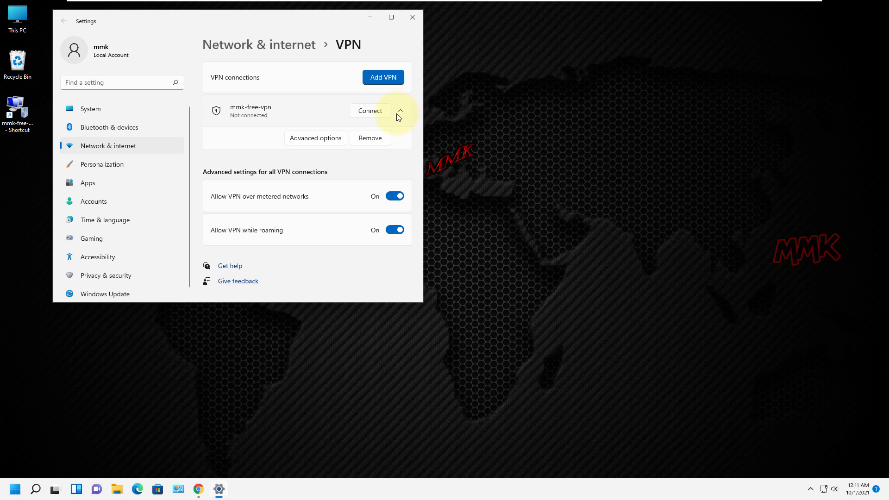
pyautogui.click(370, 138)
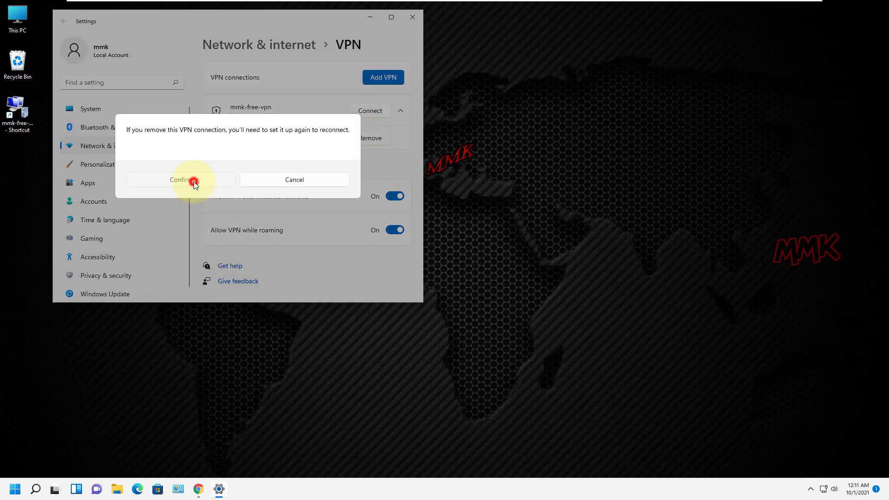
pyautogui.click(180, 180)
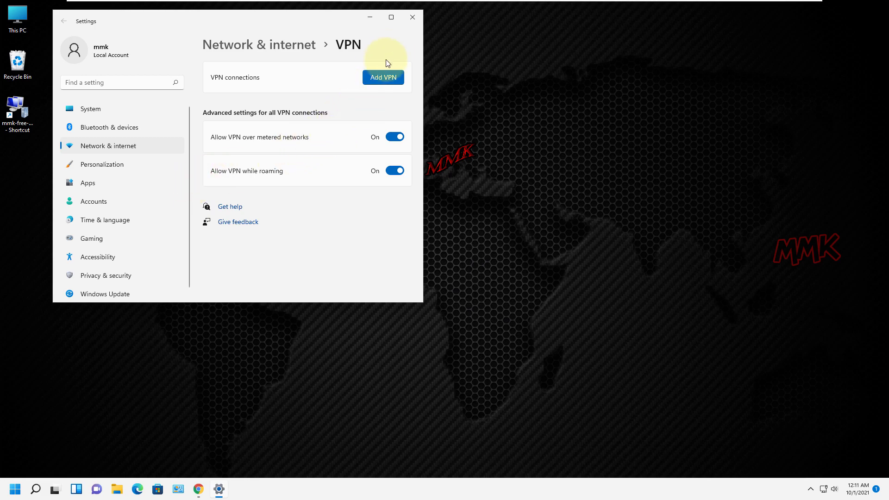
pyautogui.click(412, 18)
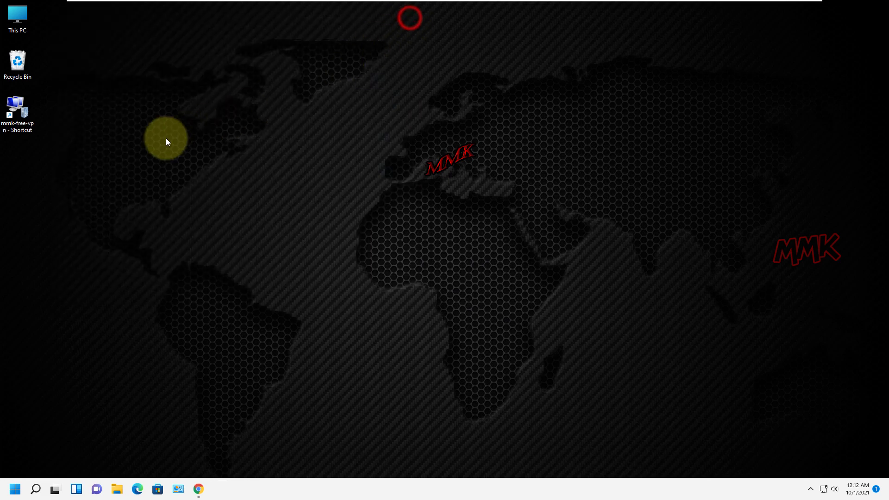